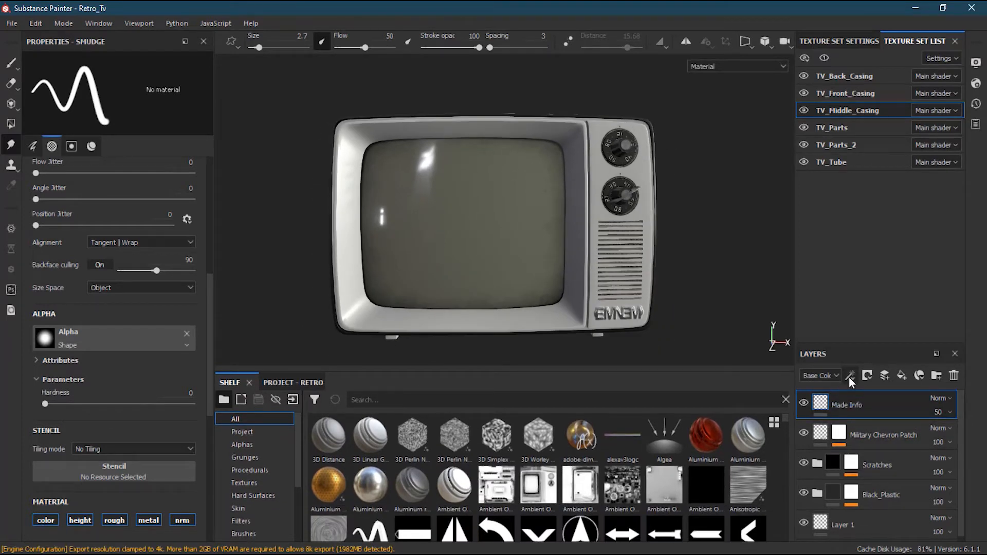
mouse_move(850, 375)
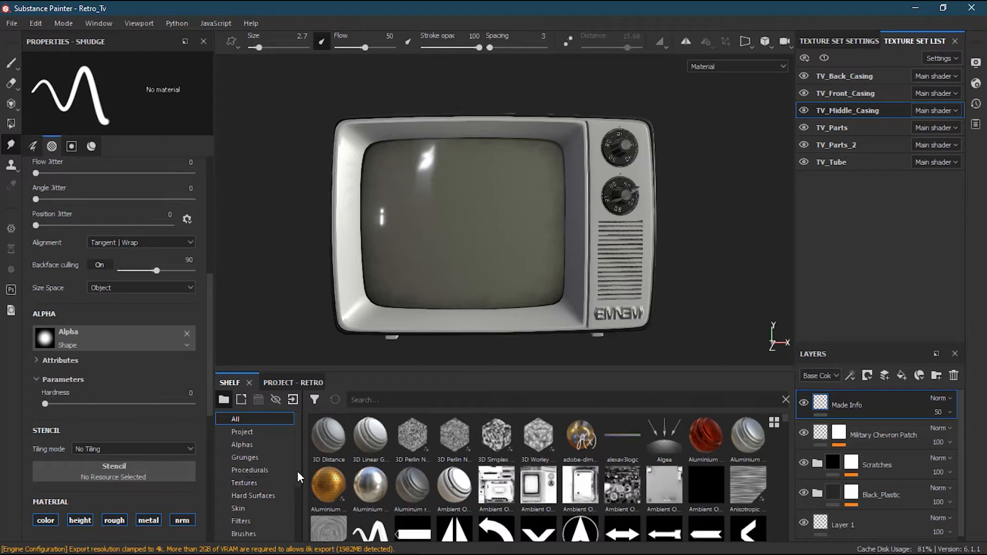
Filter the Shelf to show only filter resources for the TV_Front_Casing set
left_click(240, 520)
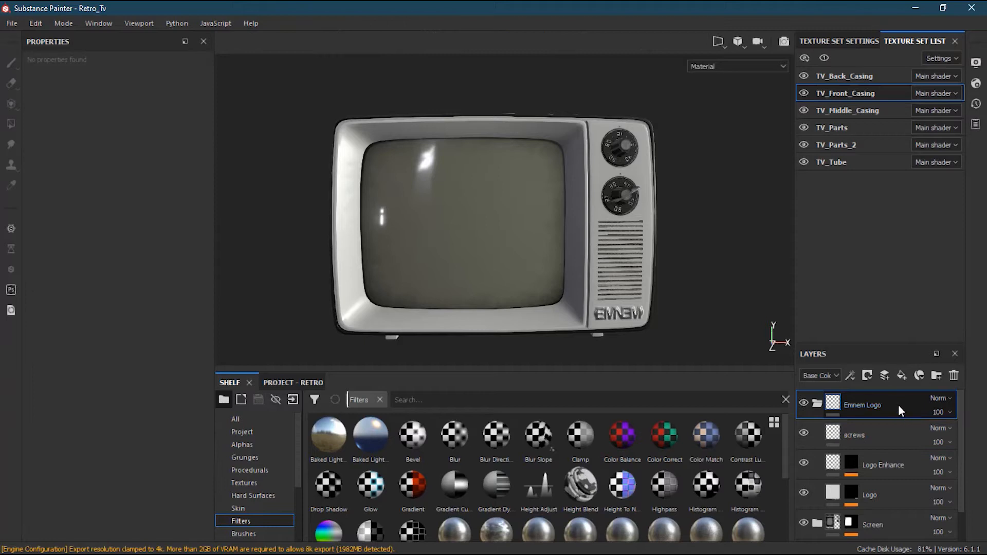
left_click_drag(504, 220, 630, 252)
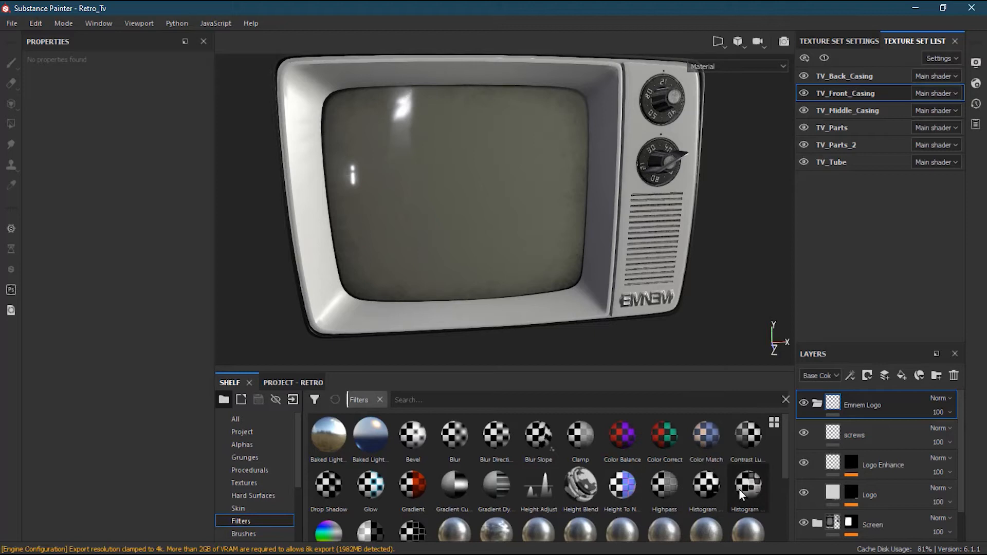
mouse_move(748, 487)
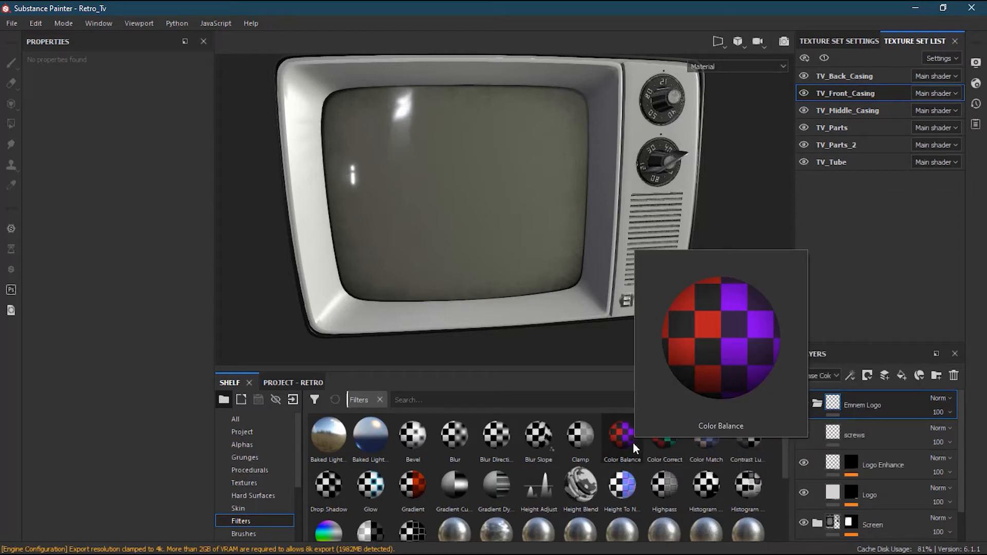
mouse_move(664, 439)
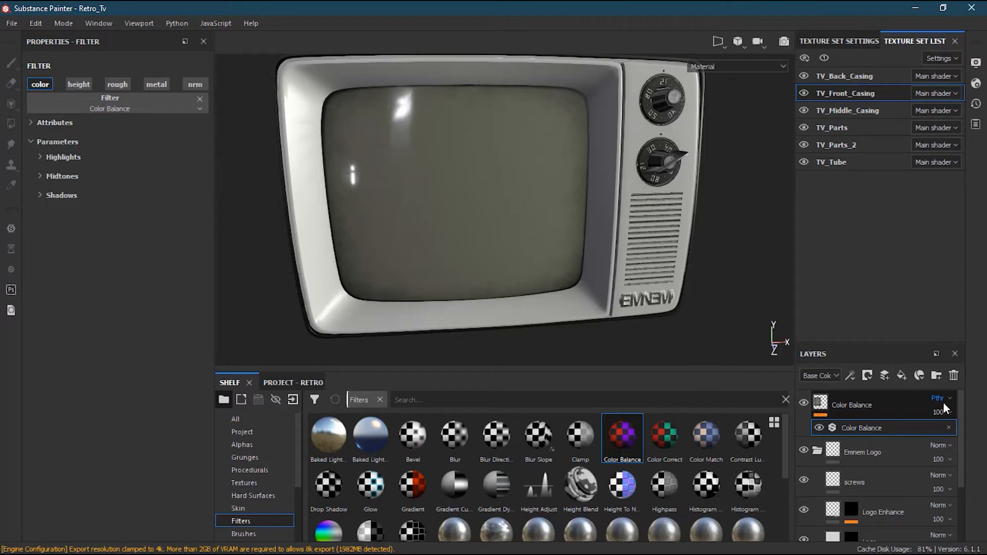
mouse_move(938, 398)
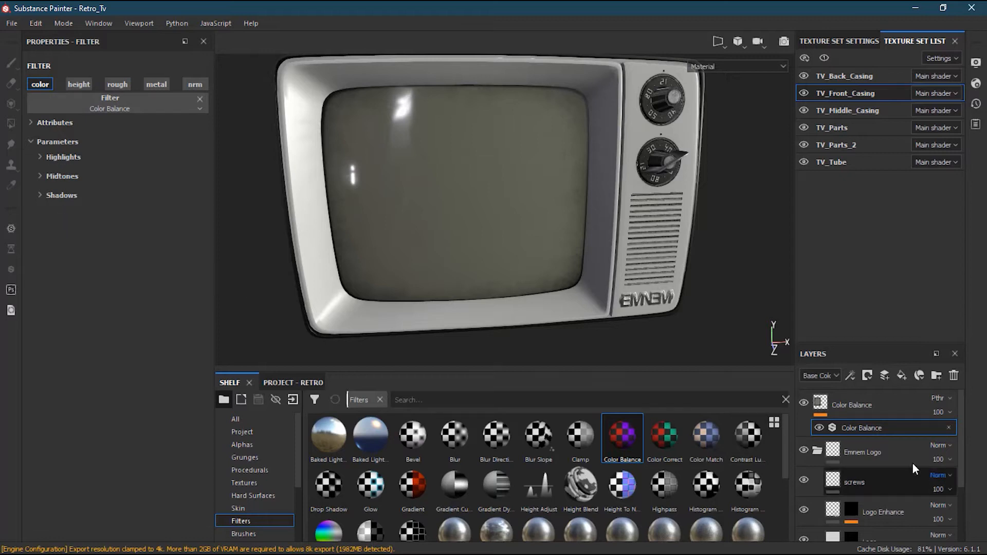
Select the Color Balance filter effect on the new top layer
scroll("down", 3)
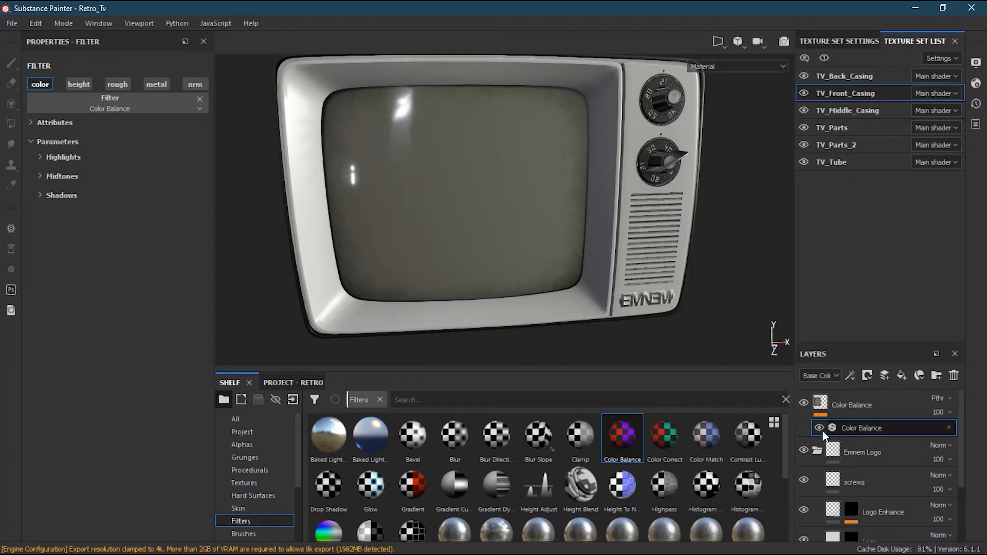
left_click(852, 404)
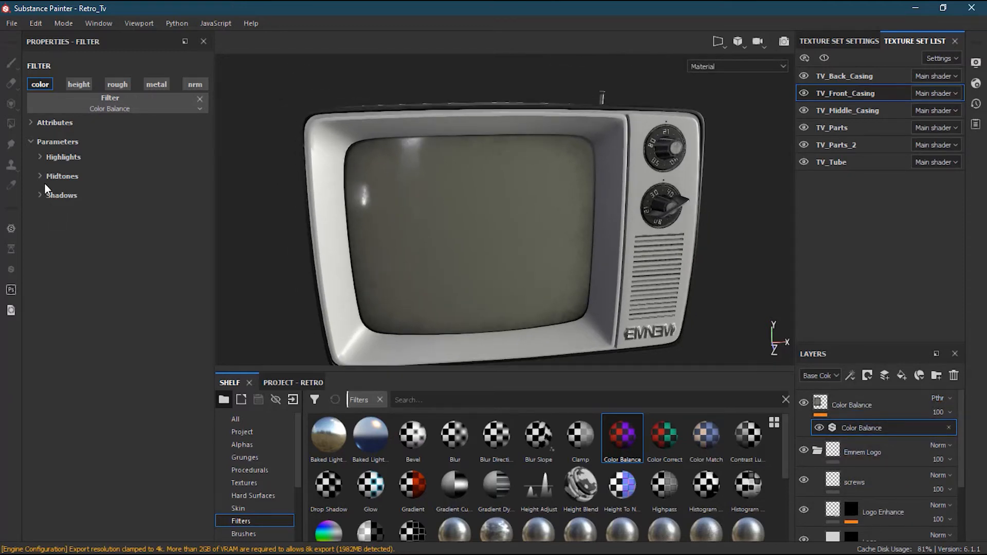
Push the Color Balance shadows fully toward red, toward magenta and toward blue
left_click(62, 195)
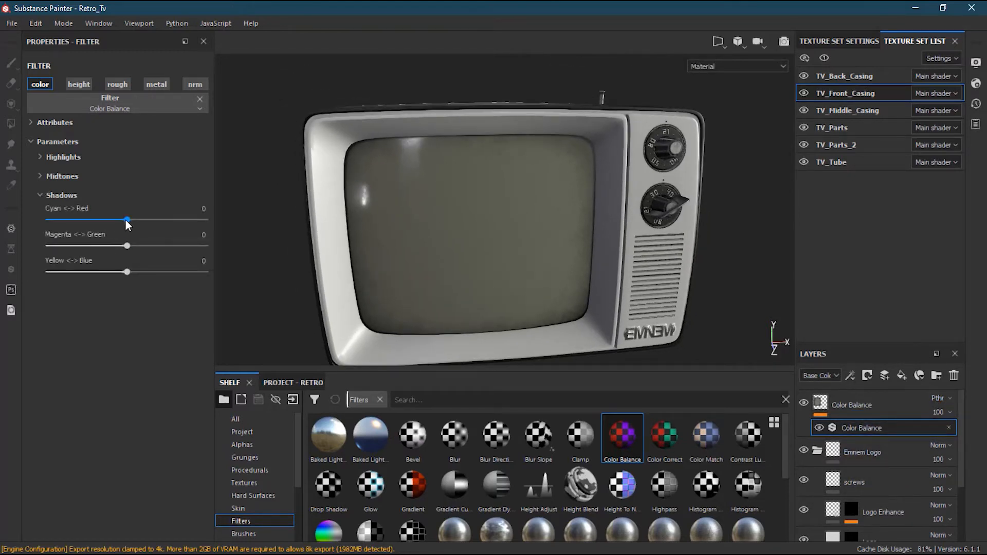
left_click_drag(127, 219, 176, 219)
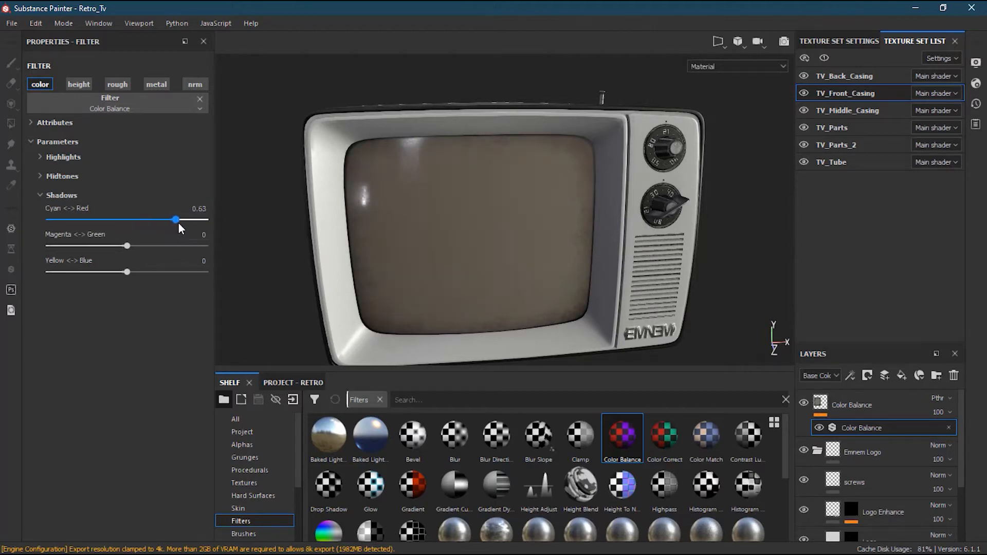
left_click_drag(175, 219, 206, 219)
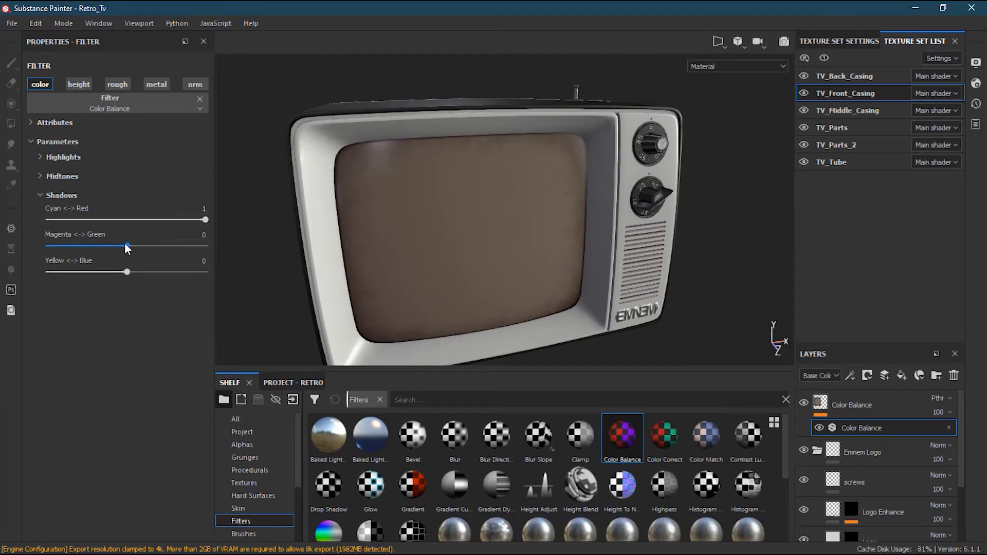
left_click_drag(125, 246, 73, 246)
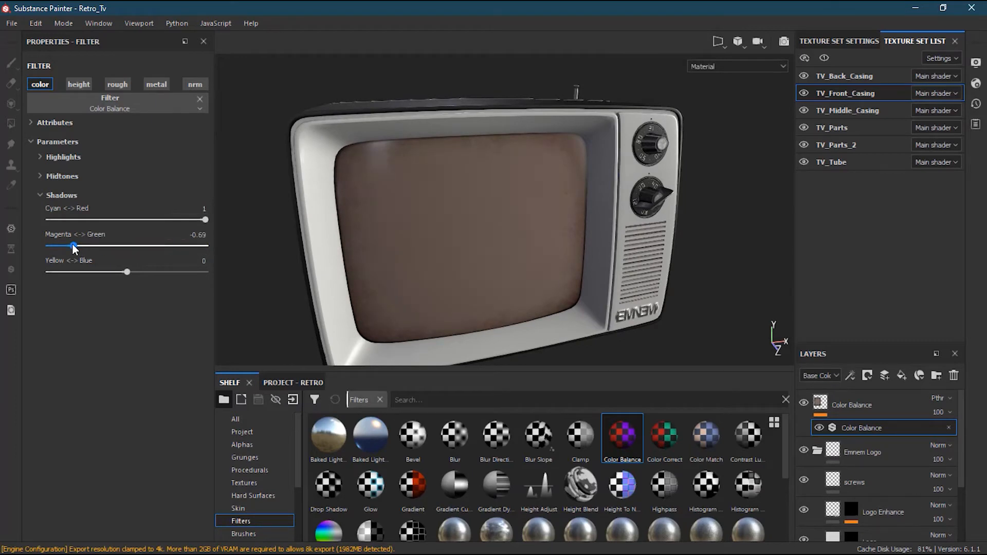
left_click_drag(125, 271, 49, 271)
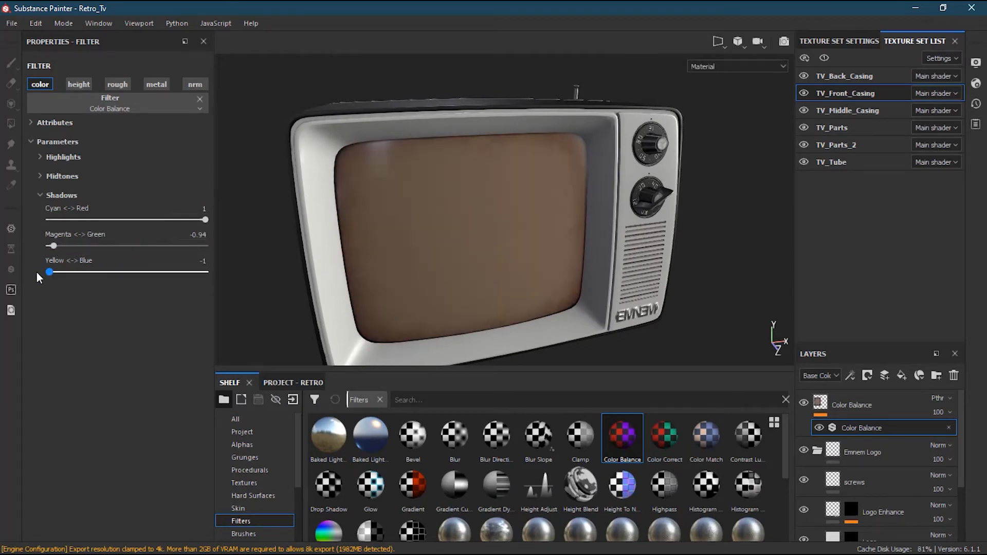
left_click_drag(50, 272, 152, 272)
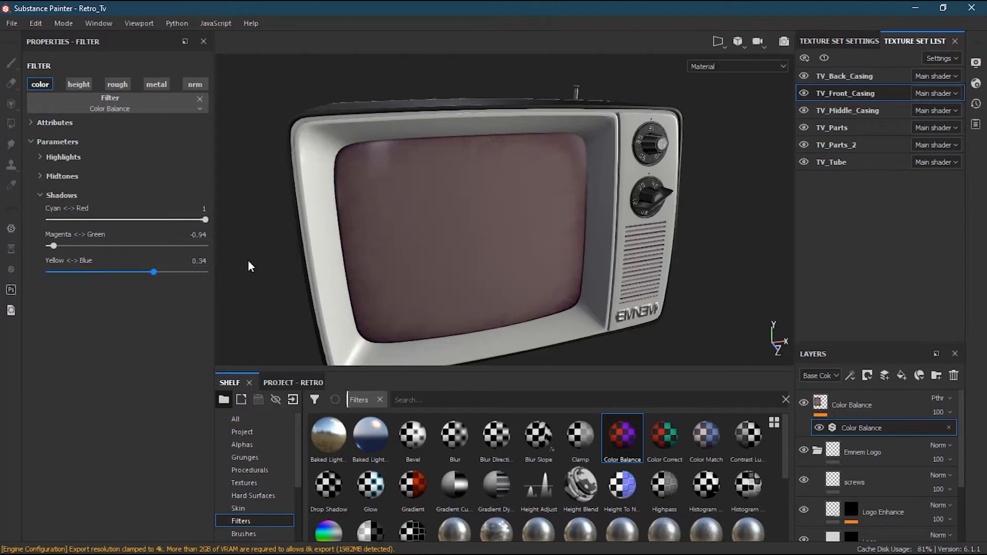
Shift the midtones toward red and magenta and nudge the highlights' magenta–green balance
left_click(63, 175)
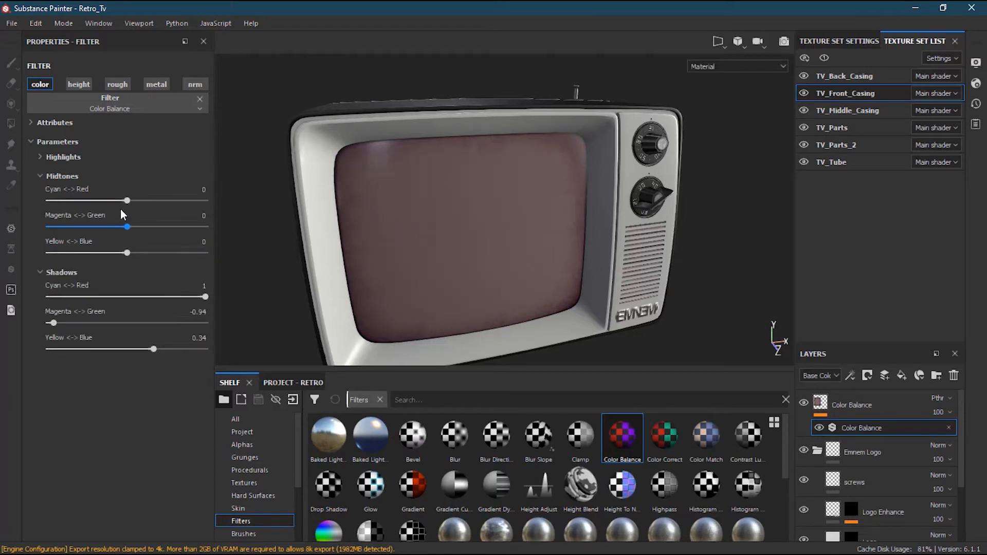
left_click_drag(127, 200, 175, 201)
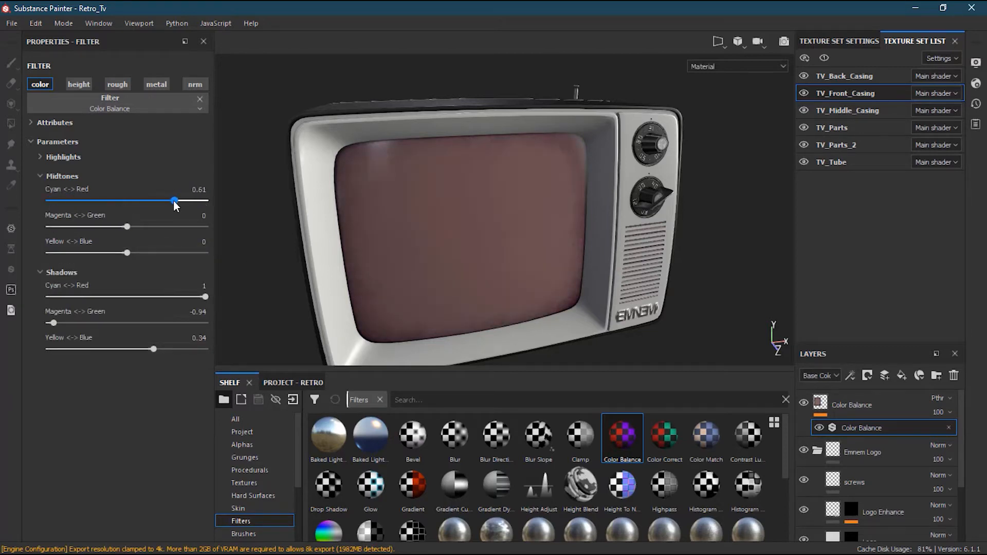
left_click_drag(126, 226, 65, 226)
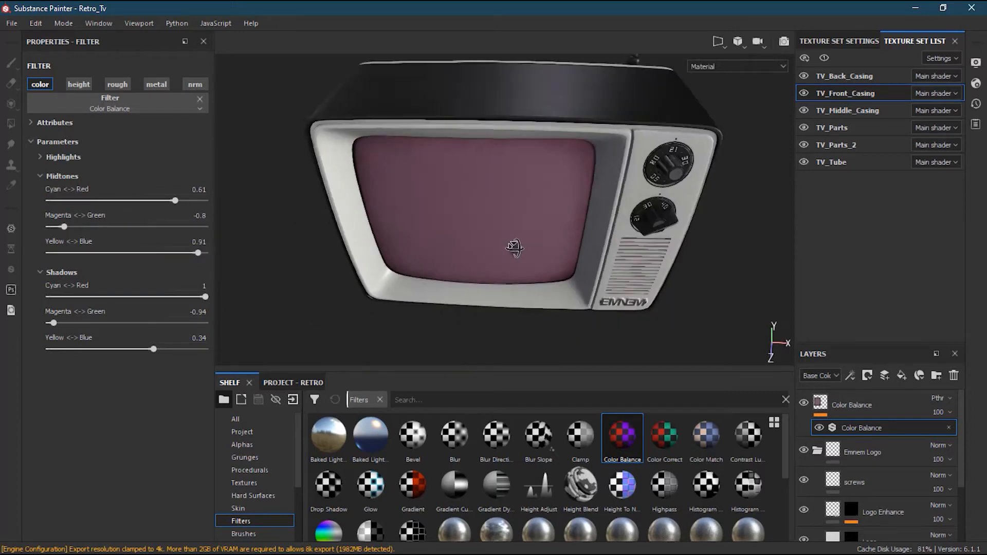
left_click_drag(515, 245, 620, 224)
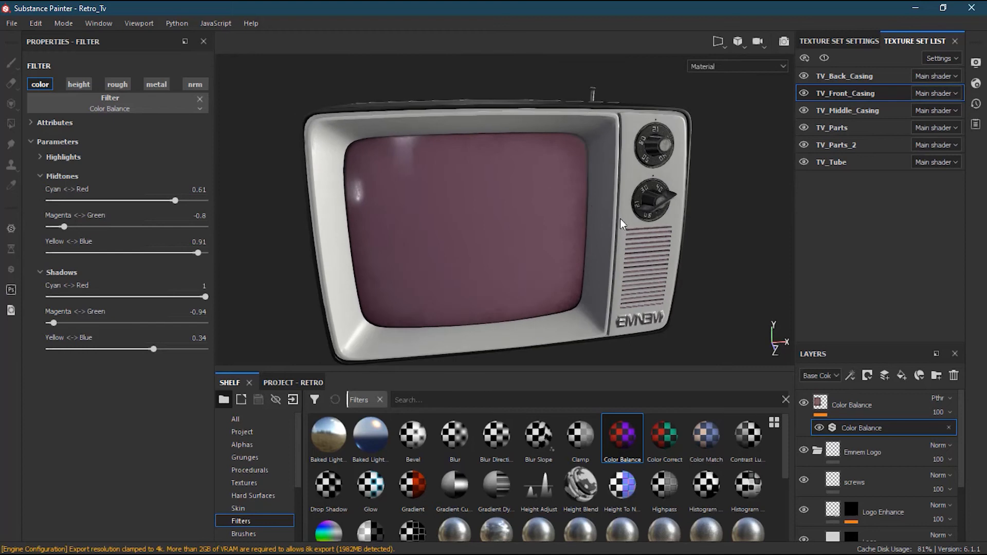
left_click(63, 157)
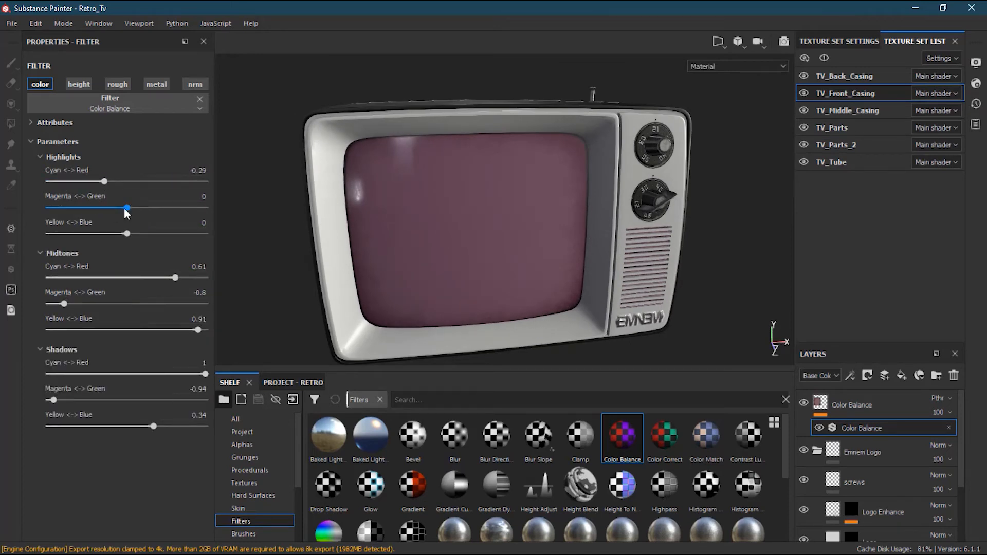
left_click_drag(125, 208, 132, 208)
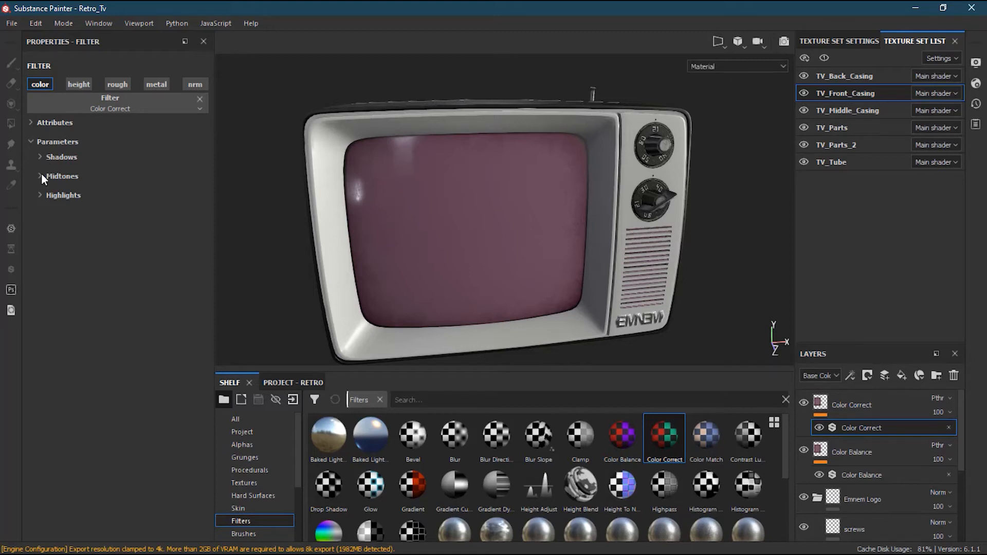
In Color Correct, raise midtone contrast, brightness and saturation, and darken the highlights' luminosity
left_click(62, 176)
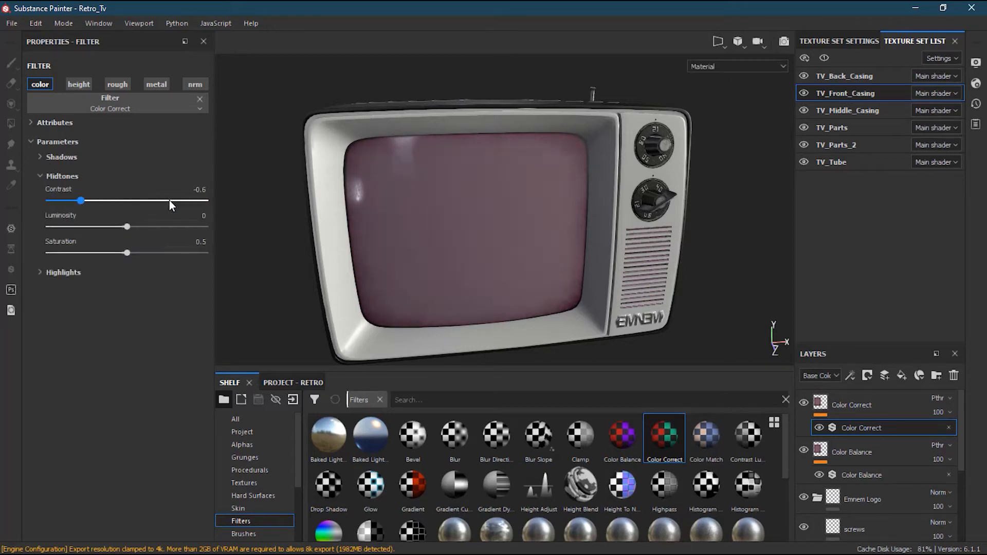
left_click_drag(80, 201, 187, 201)
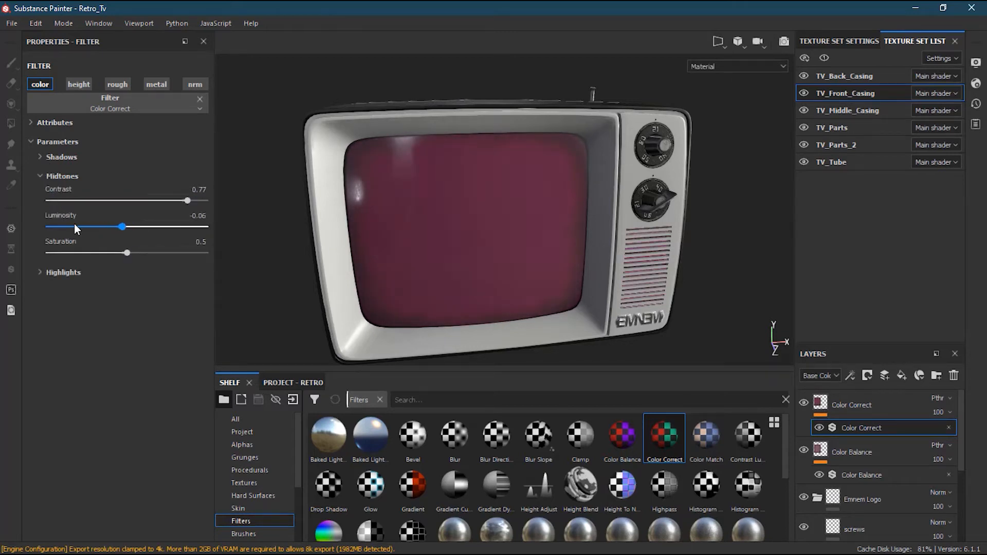
left_click_drag(122, 227, 140, 226)
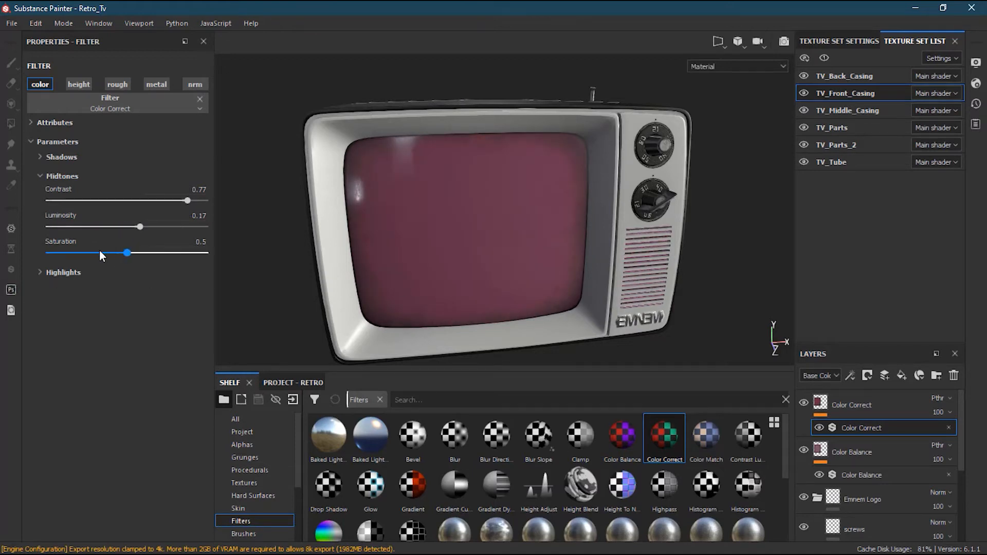
left_click_drag(126, 253, 158, 253)
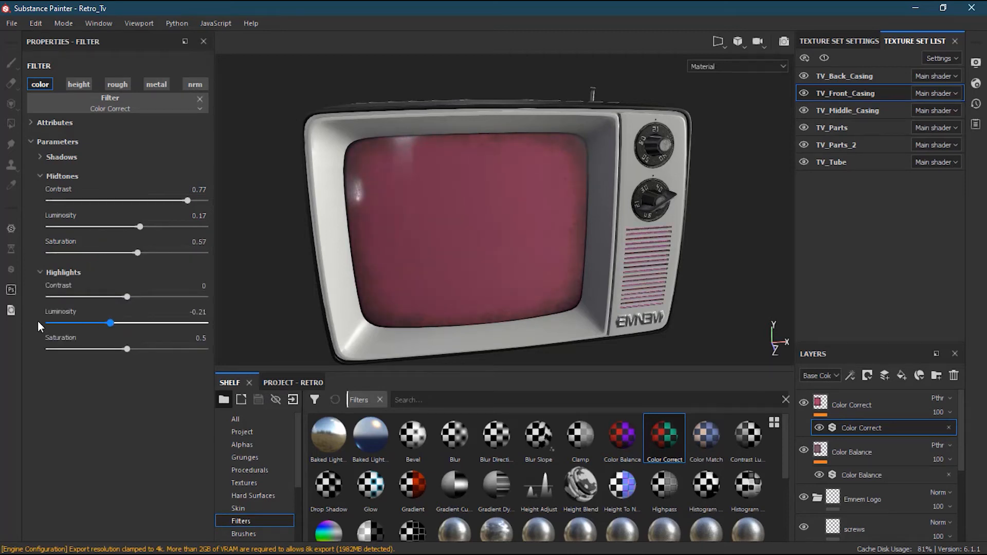
left_click_drag(112, 323, 52, 323)
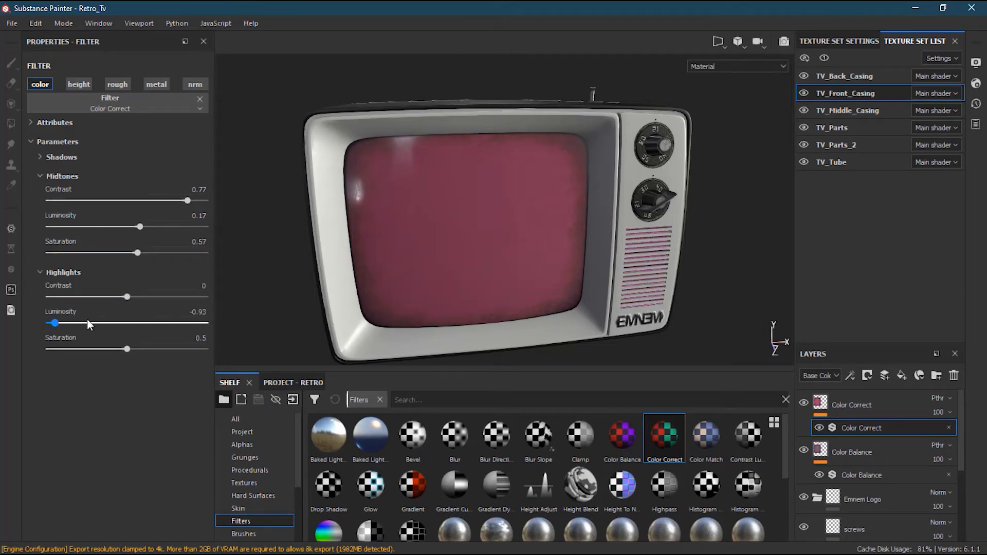
left_click_drag(53, 323, 160, 323)
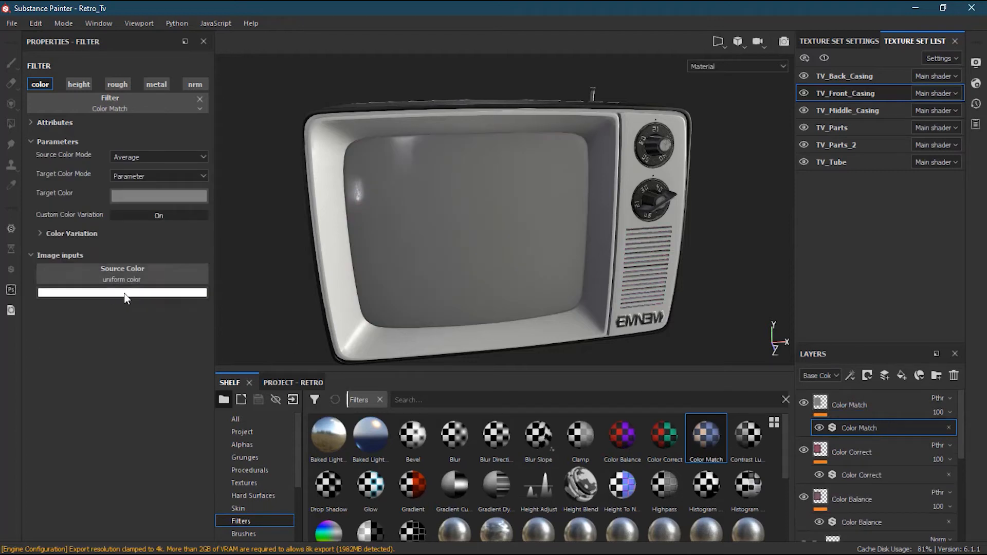
Set the Color Match source colour to a STICKER resource from the picker
left_click(122, 274)
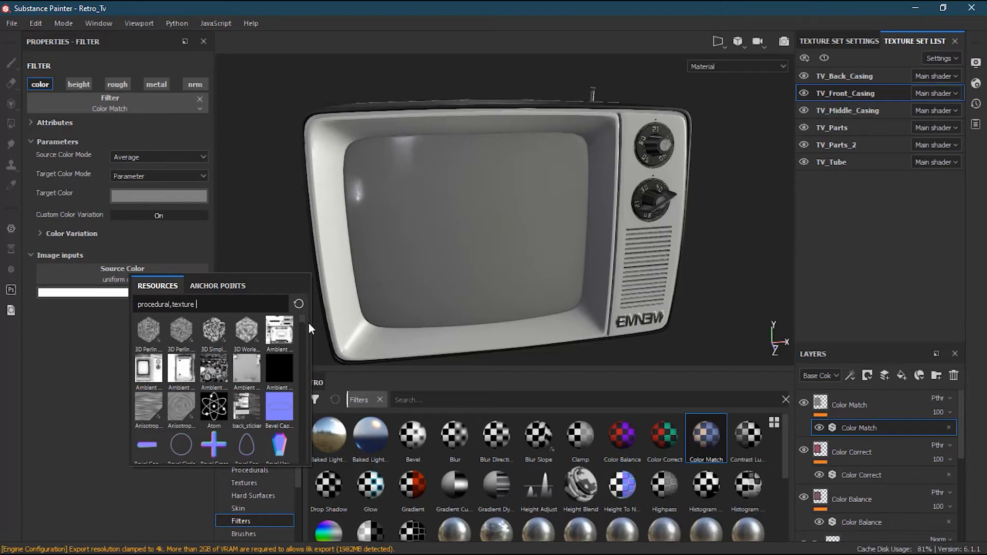
scroll("down", 3)
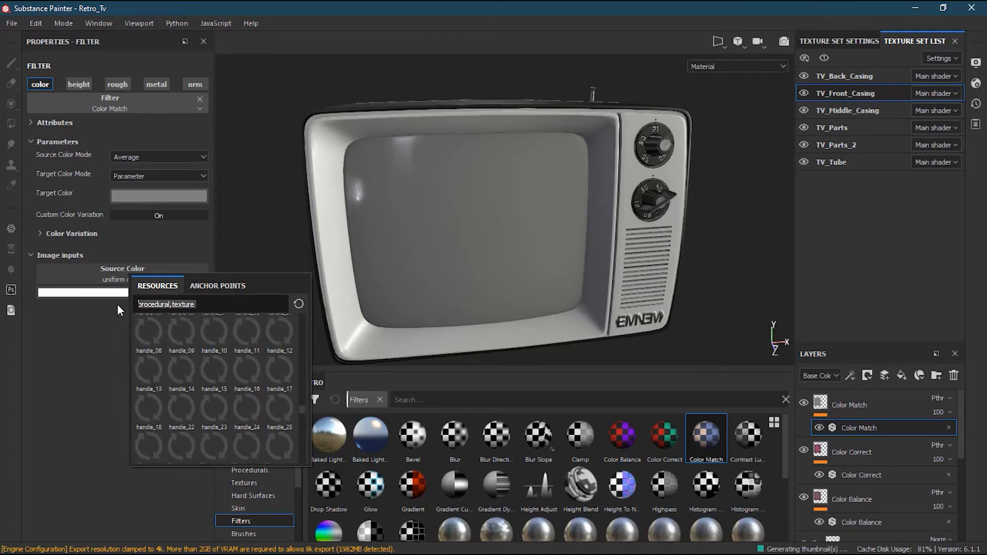
type("STICKER")
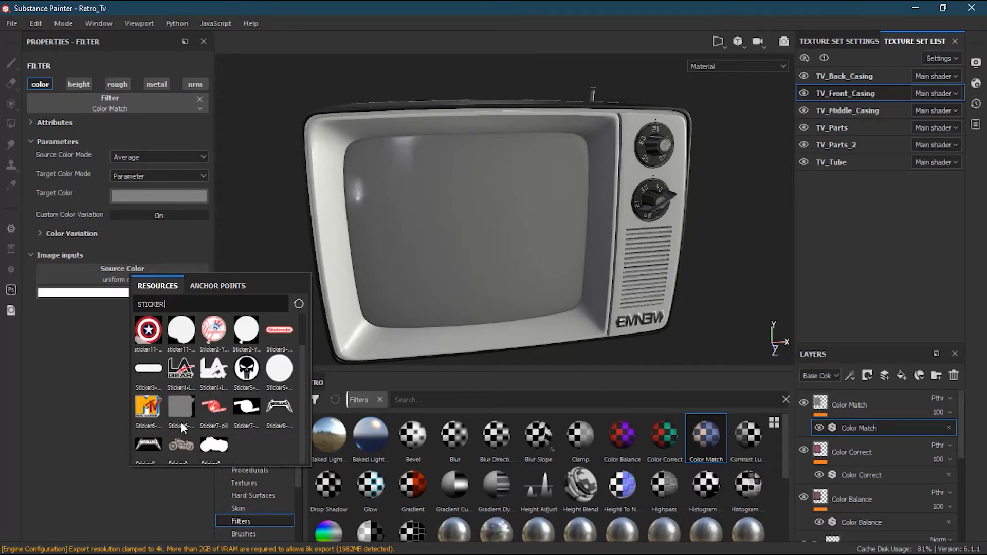
left_click(148, 406)
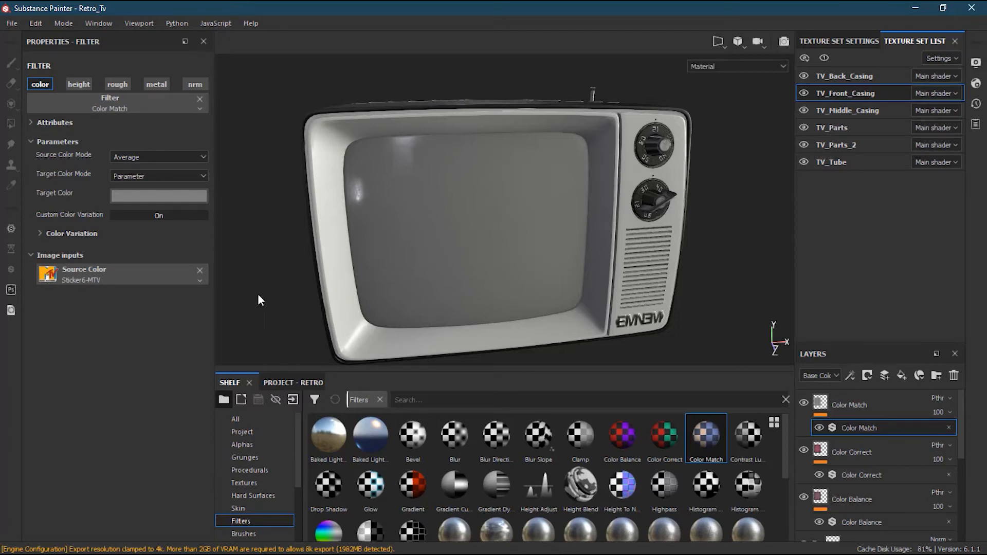
mouse_move(131, 240)
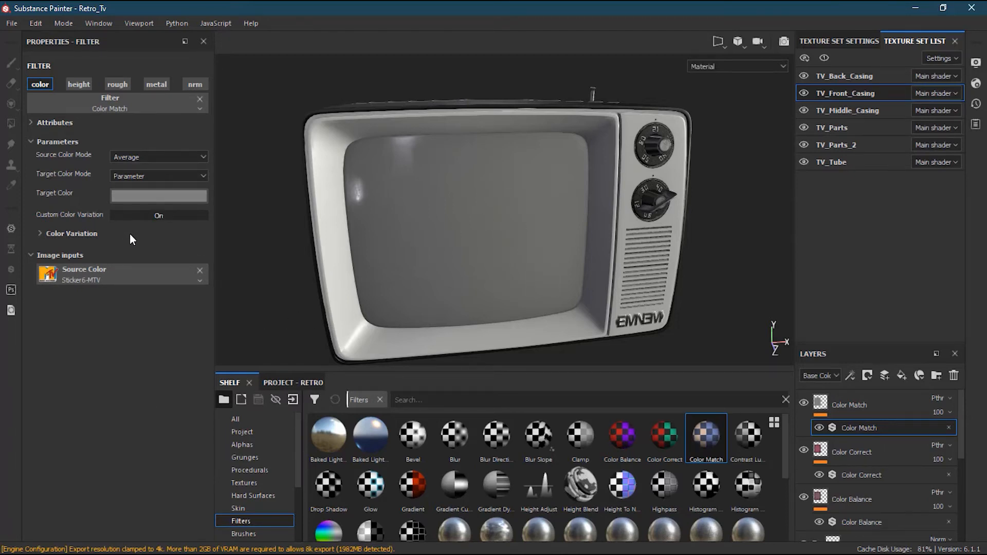
Set the Color Match target colour to orange-brown after rejecting a blue
left_click(158, 195)
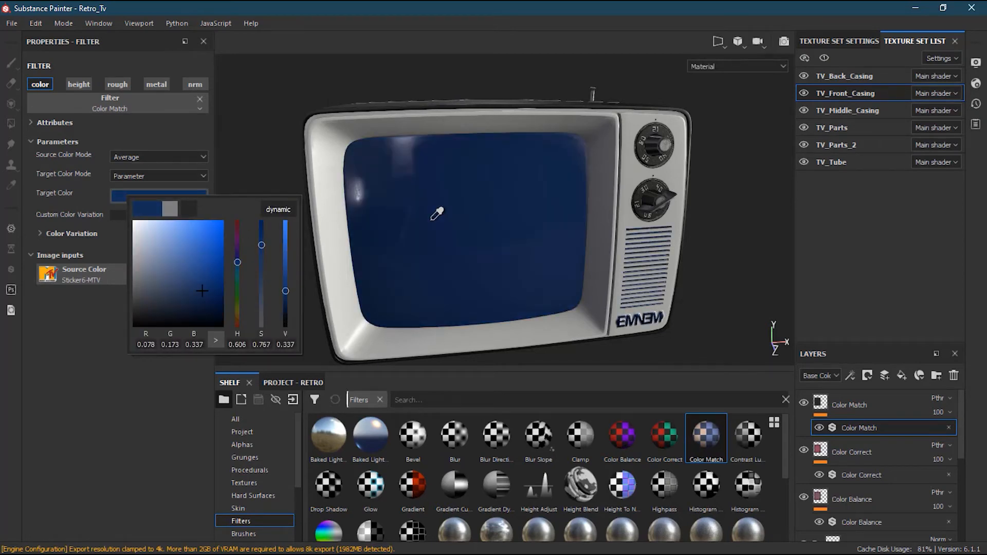
left_click(384, 173)
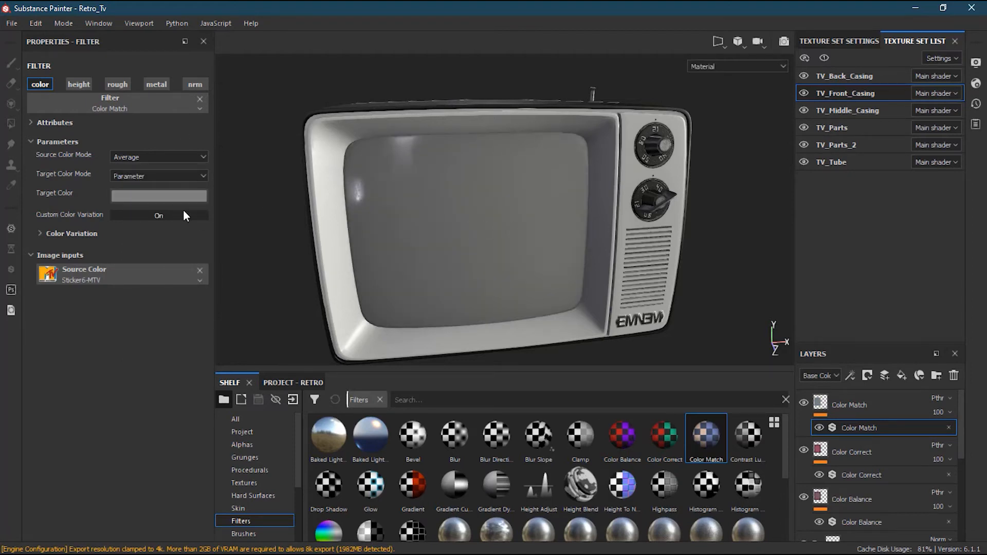
left_click(158, 195)
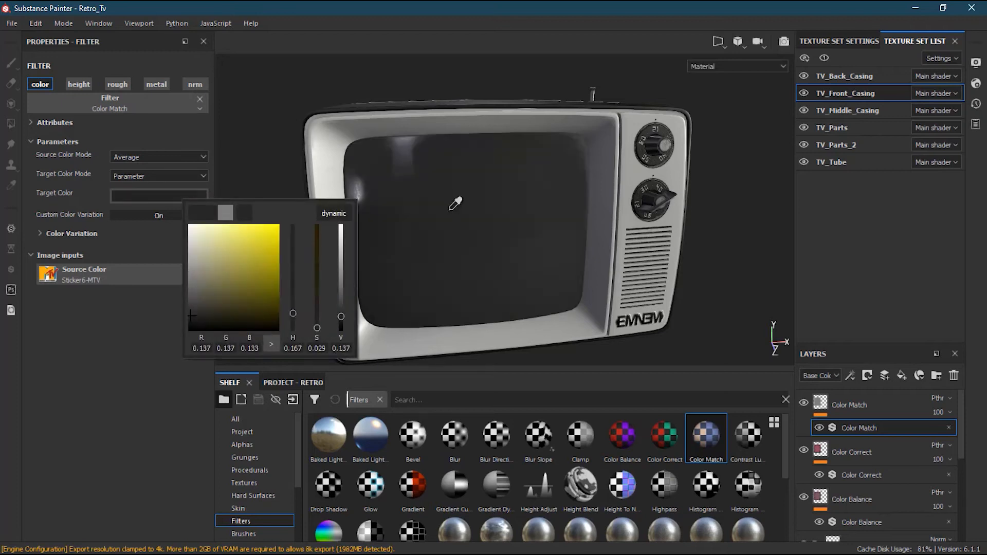
left_click(507, 232)
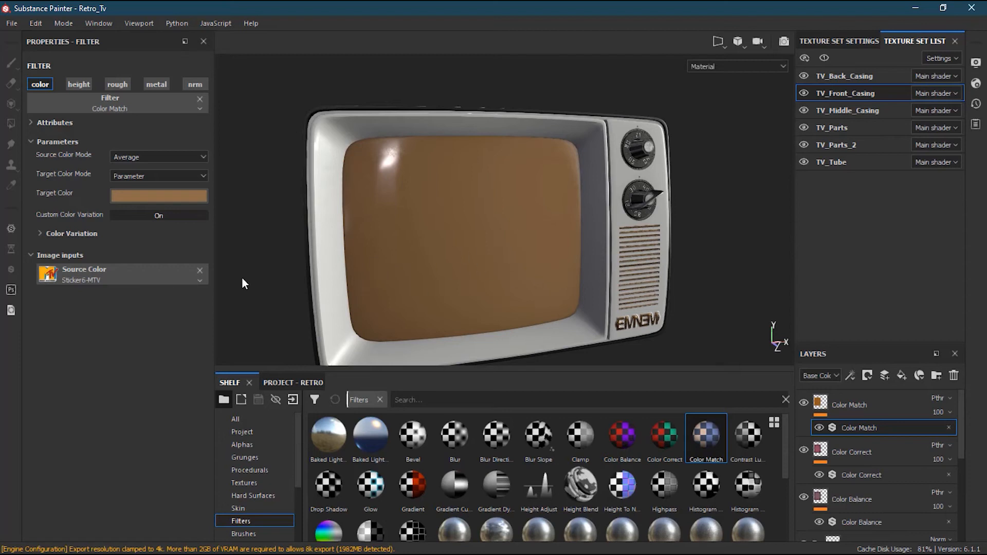
Try Image Input as the target colour mode, then return it to Parameter
left_click(157, 176)
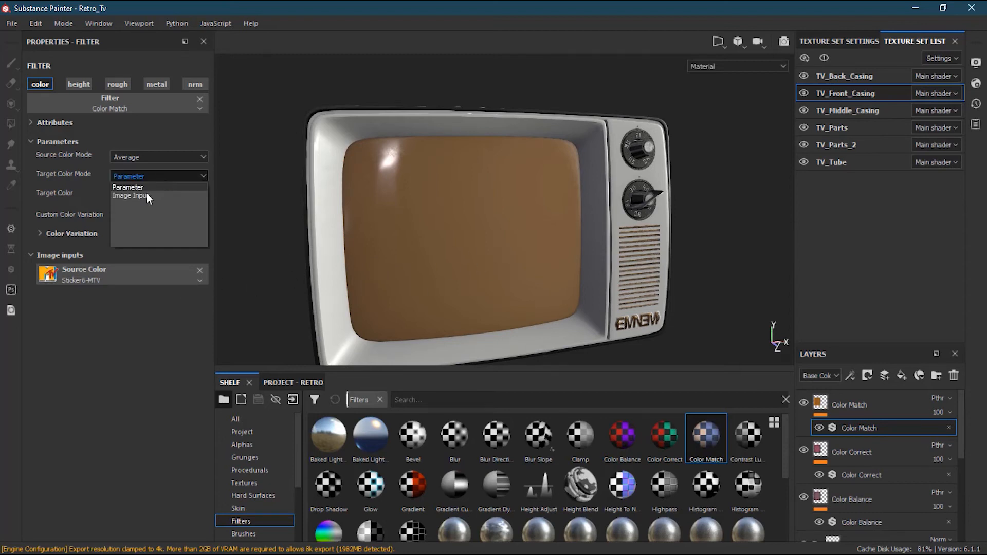
left_click(130, 195)
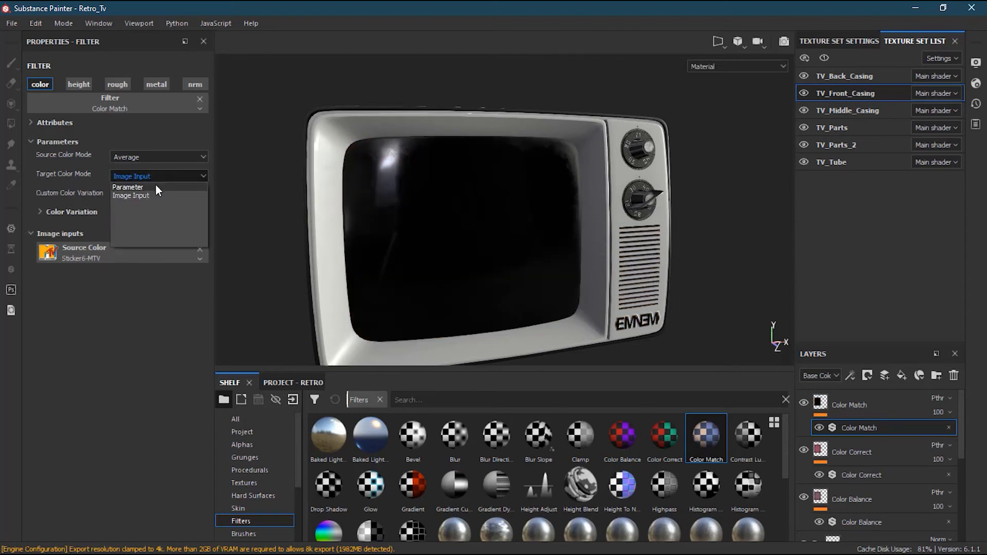
left_click(131, 195)
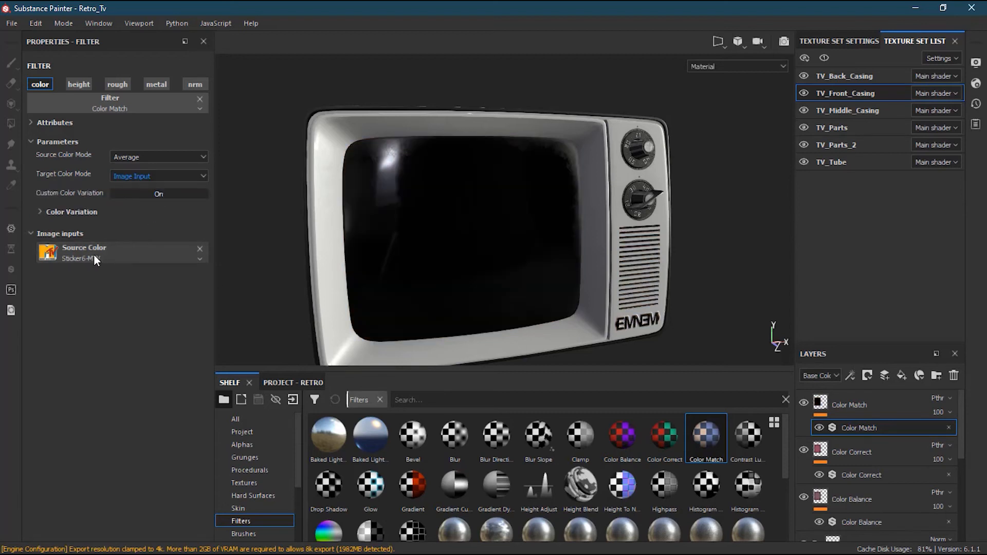
left_click(158, 176)
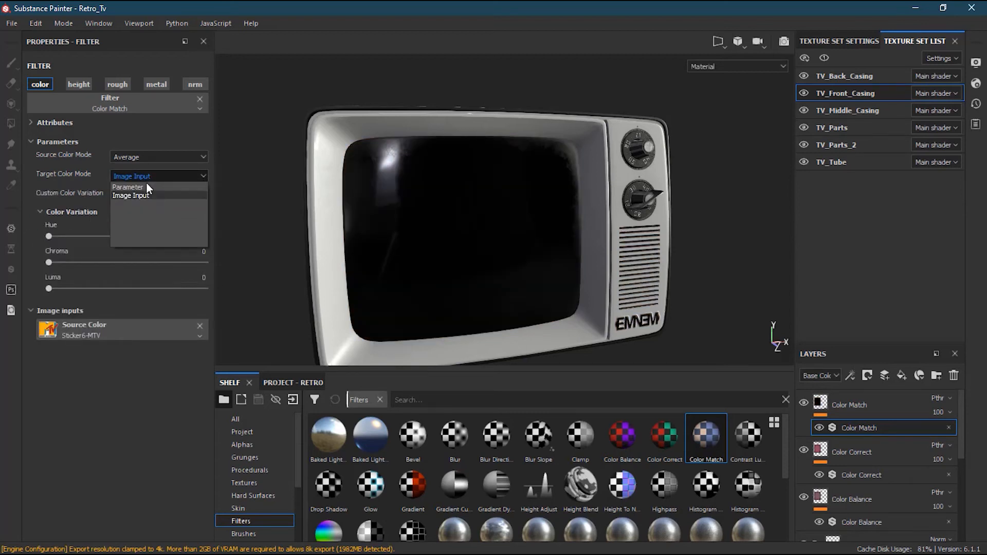
left_click(128, 187)
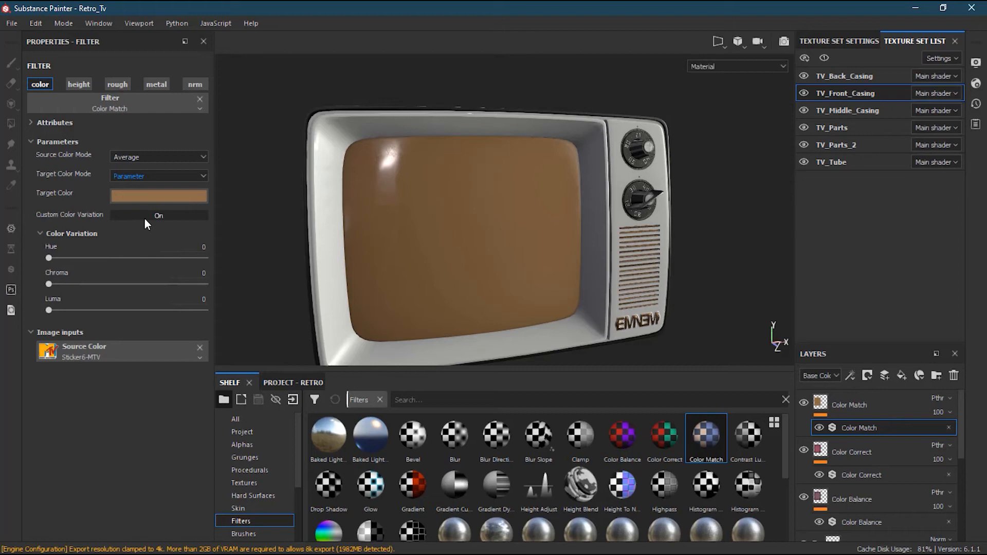
Set the colour variation to hue about 75, chroma 0.4 and luma 0.33
left_click_drag(48, 258, 82, 258)
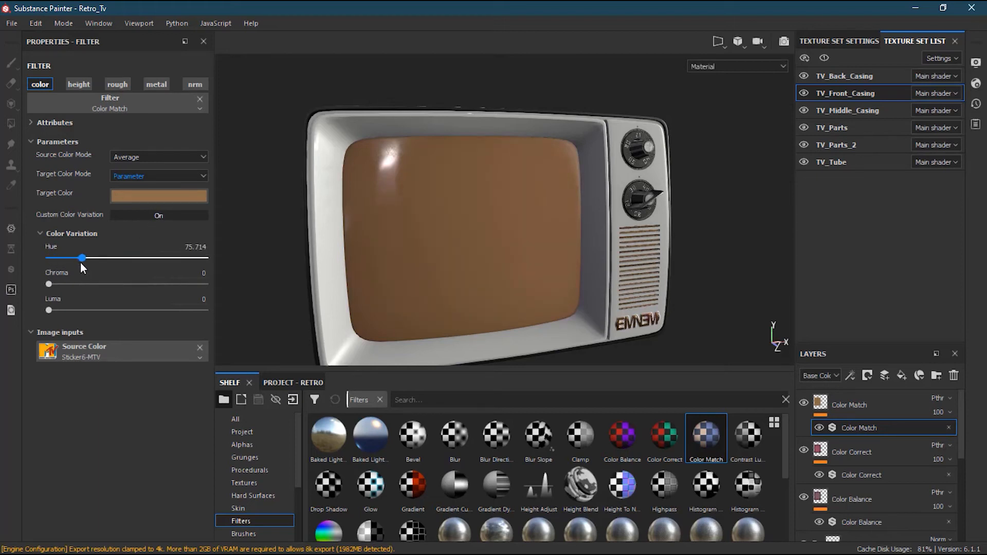
left_click_drag(49, 283, 111, 284)
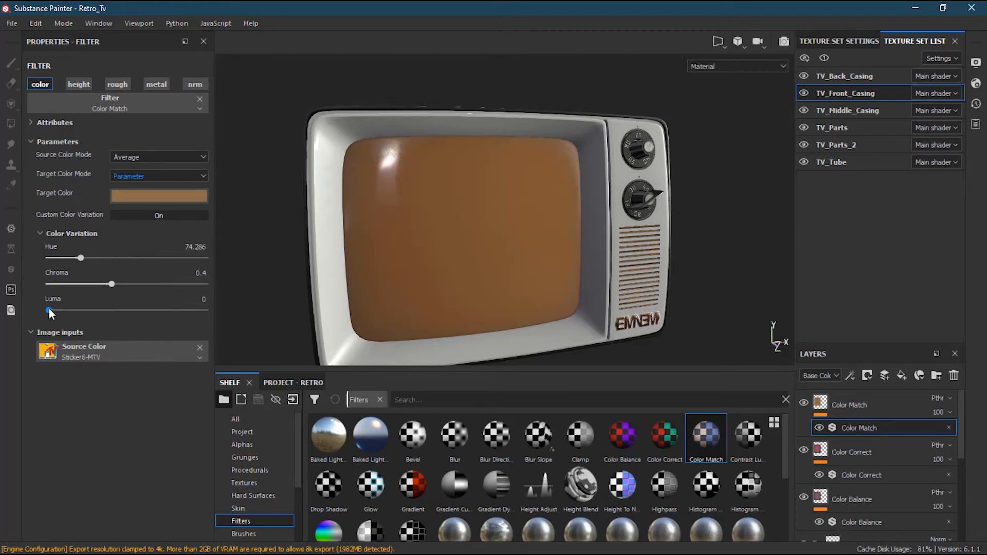
left_click_drag(46, 310, 100, 311)
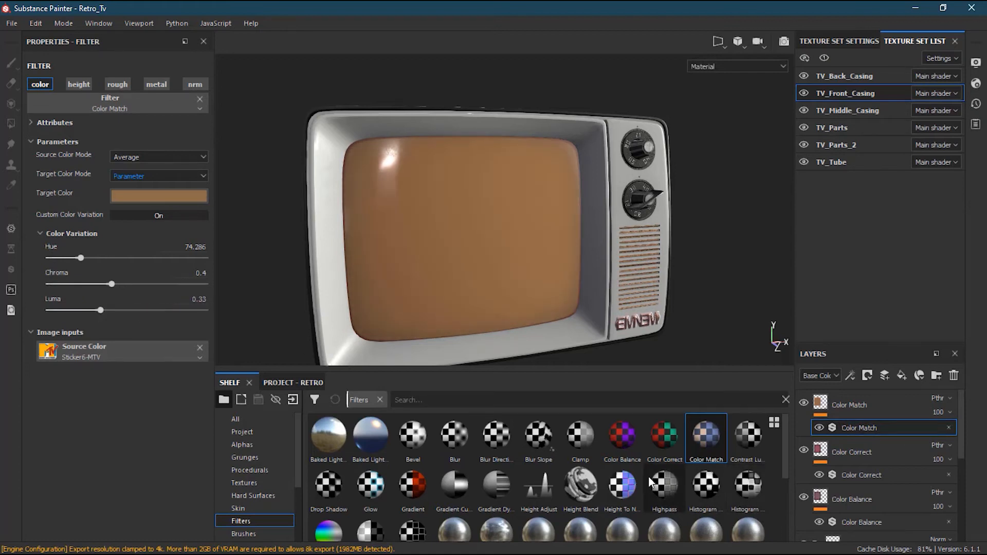
Browse the Shelf's MatFinish filter presets toward MatFinish Hammered
scroll("down", 3)
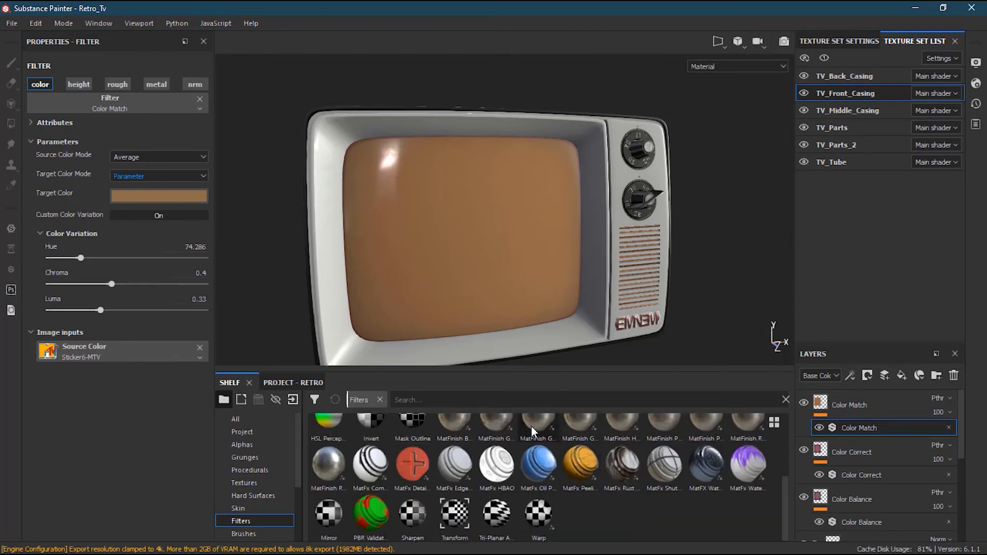
mouse_move(771, 507)
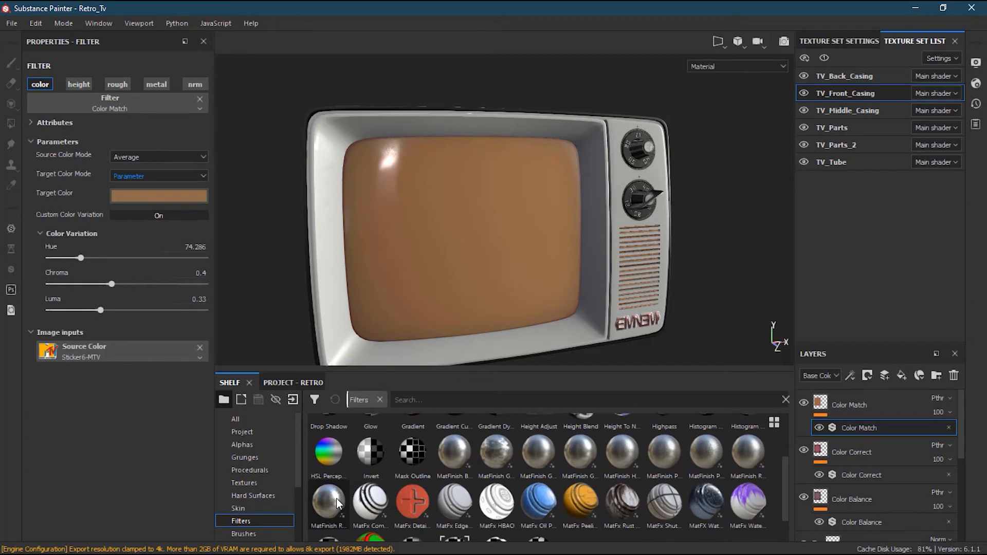
left_click(327, 504)
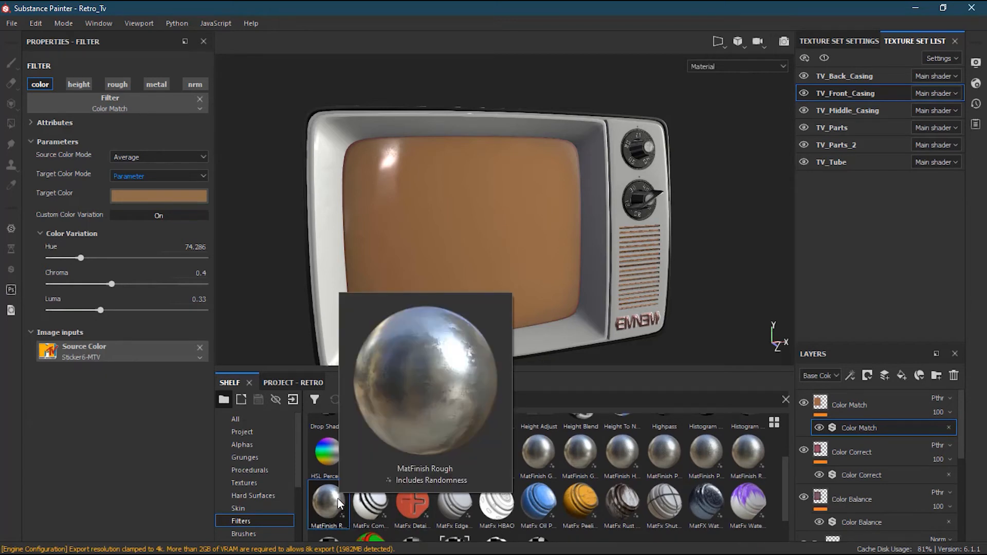
mouse_move(620, 454)
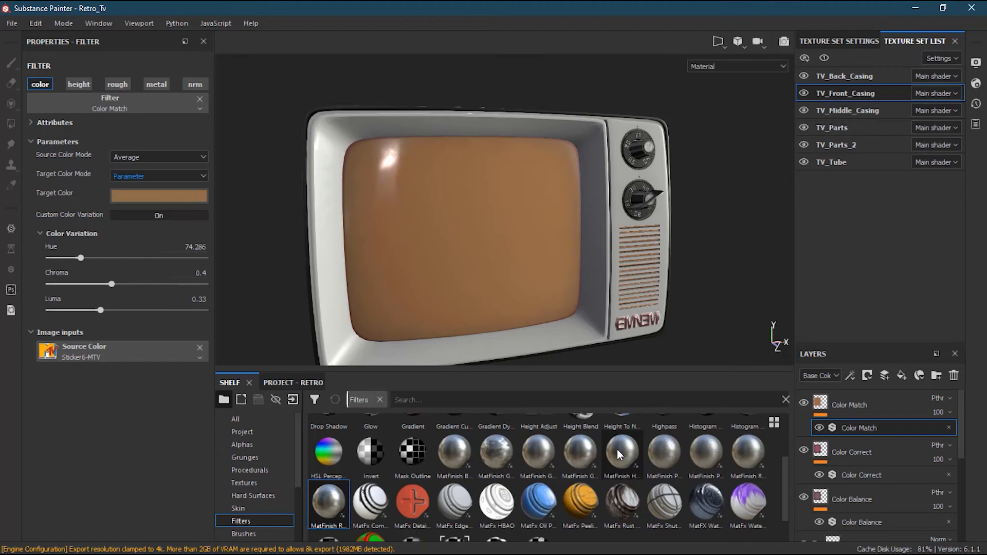
mouse_move(621, 454)
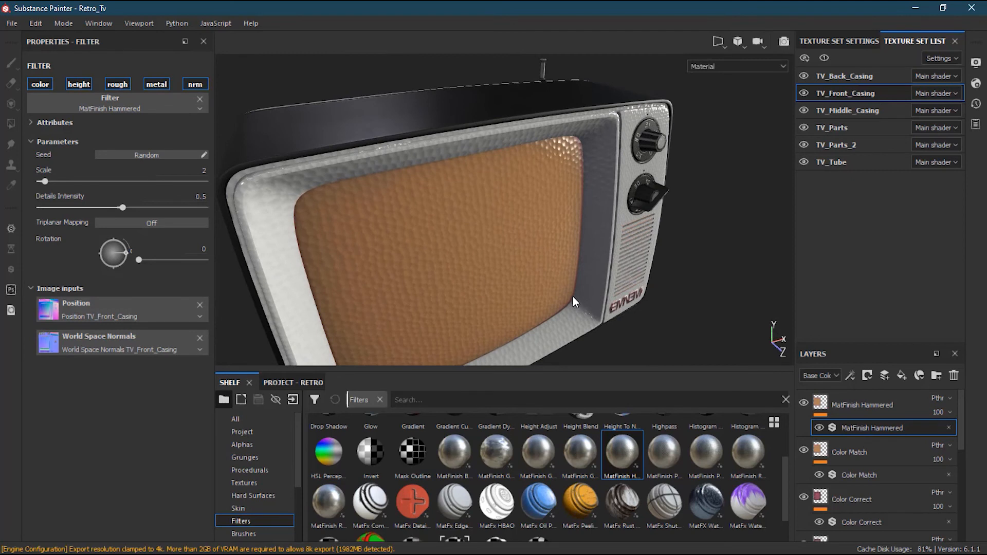
left_click_drag(572, 302, 519, 282)
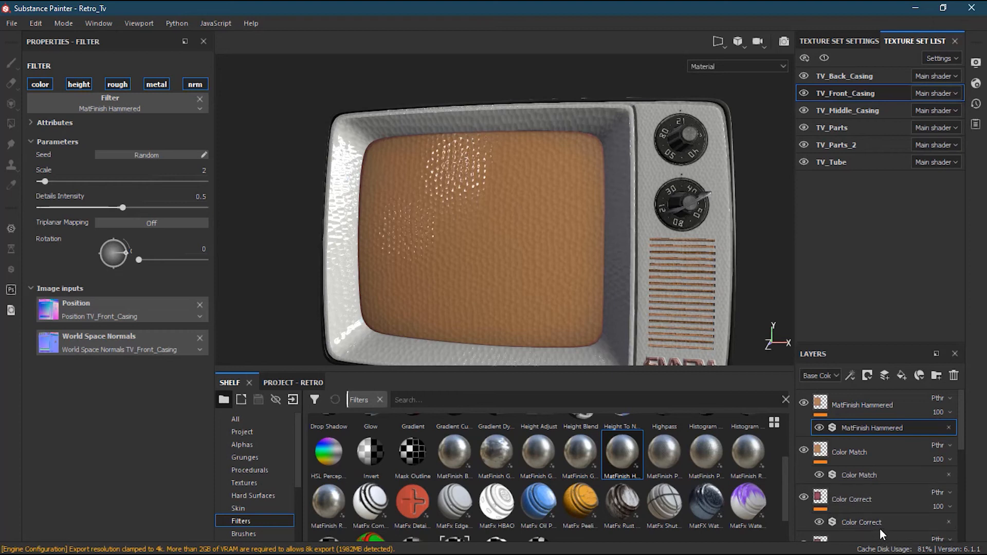
left_click(849, 453)
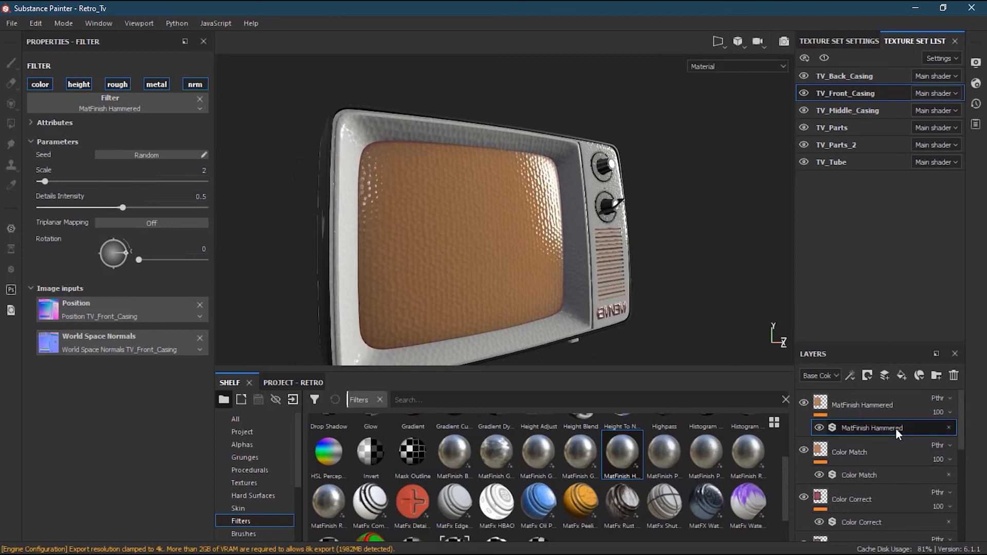
Set MatFinish Hammered to details intensity 0.46 and scale 1
left_click_drag(123, 207, 61, 207)
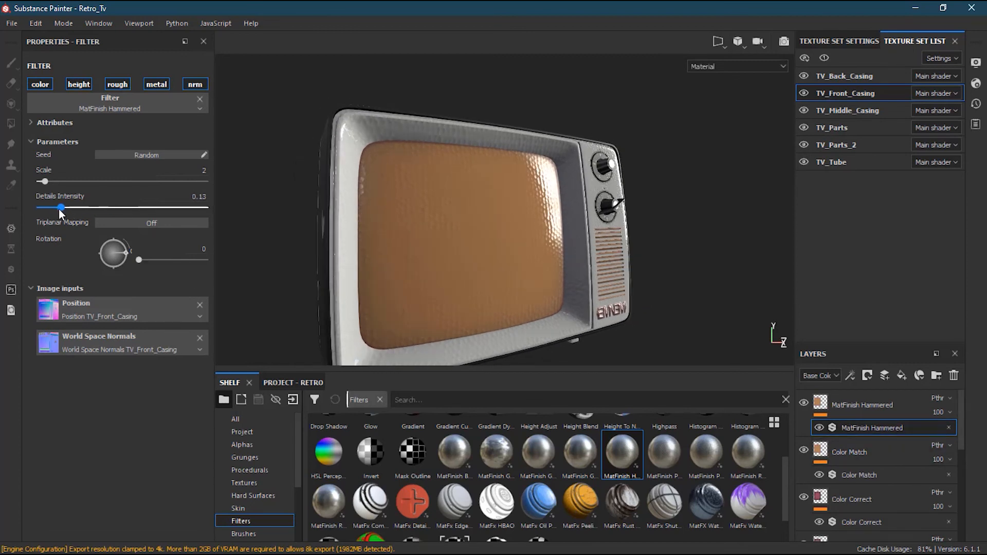
left_click_drag(39, 182, 71, 182)
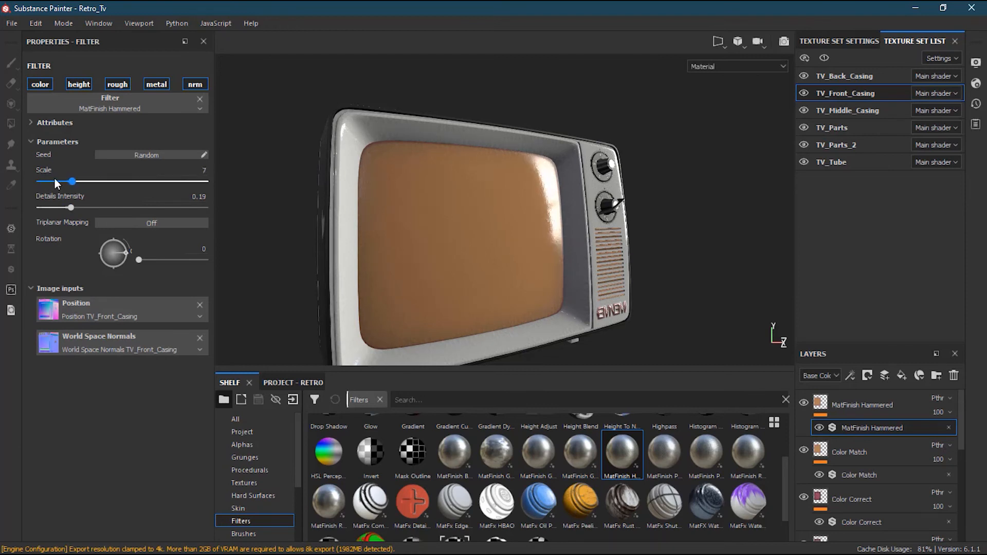
left_click_drag(71, 181, 40, 181)
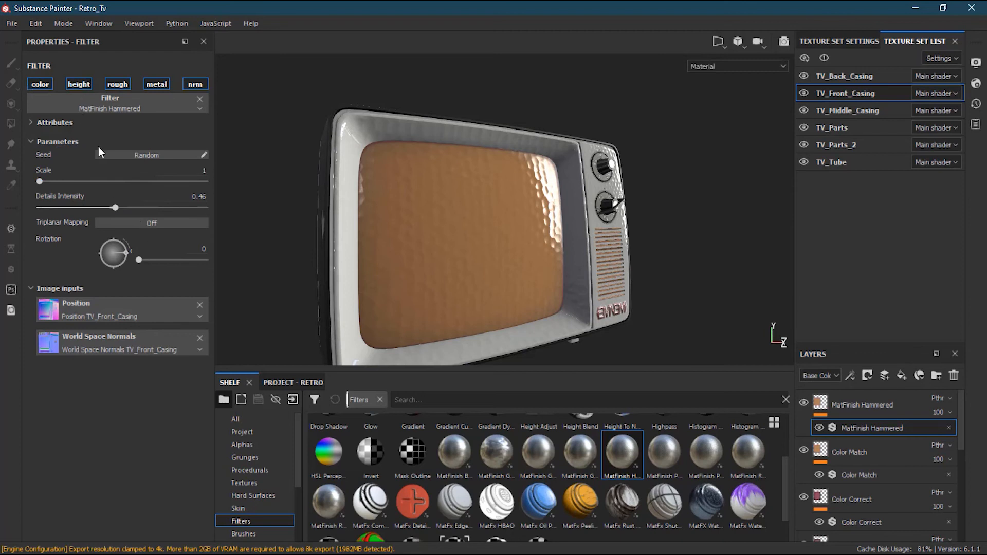
mouse_move(112, 141)
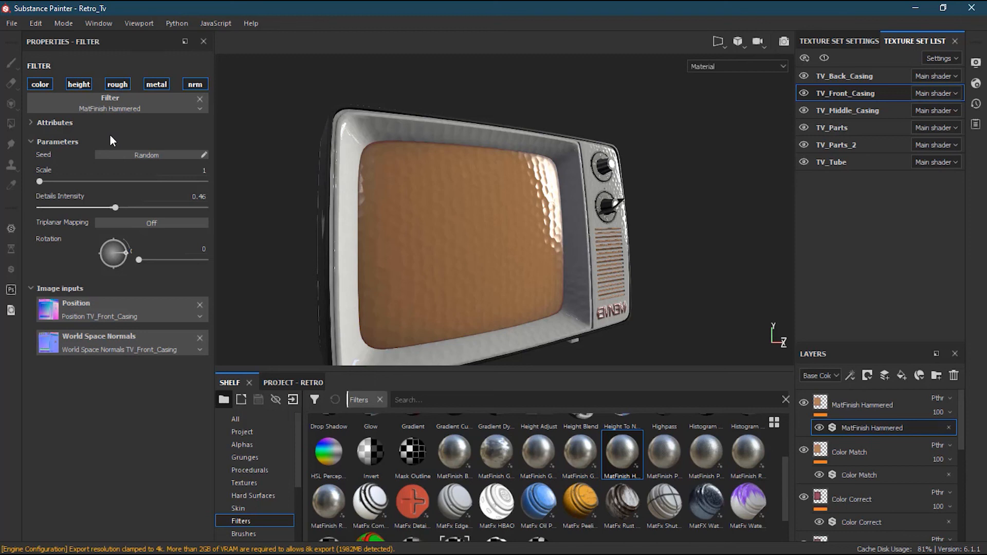
mouse_move(279, 135)
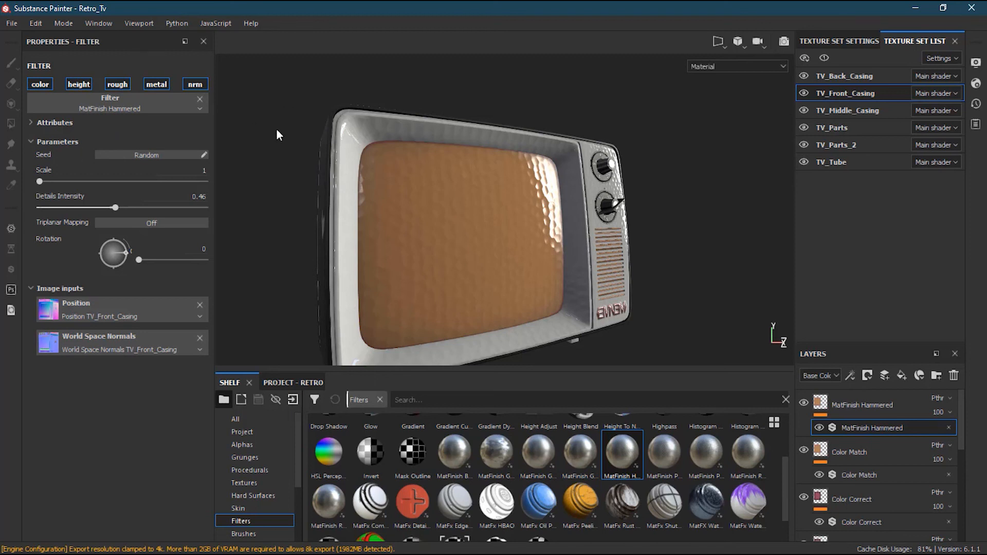
mouse_move(970, 27)
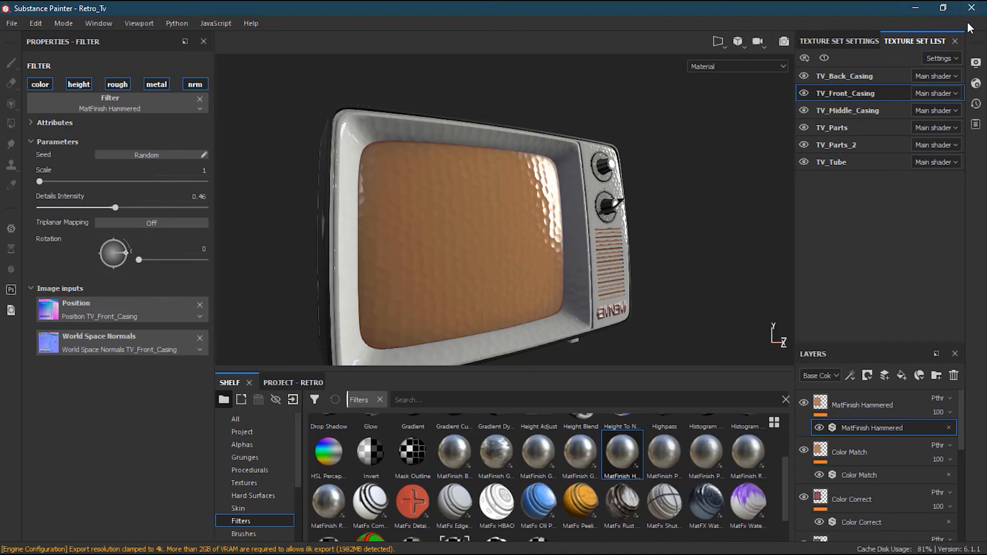
mouse_move(762, 279)
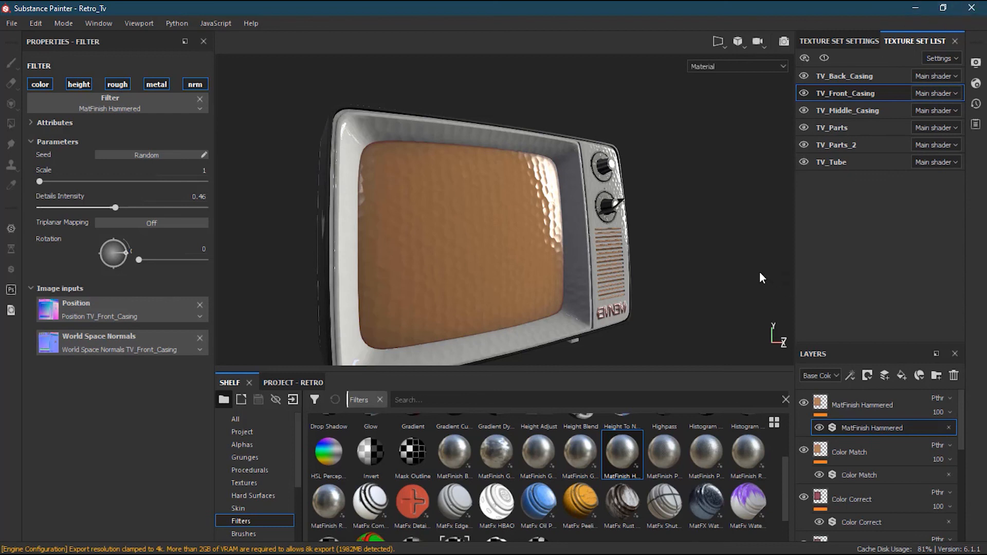
mouse_move(758, 270)
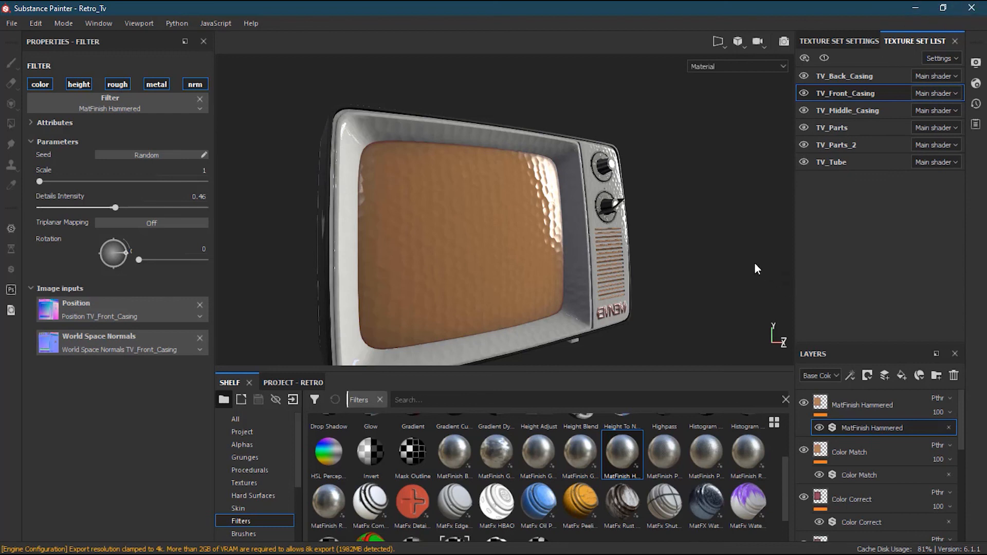